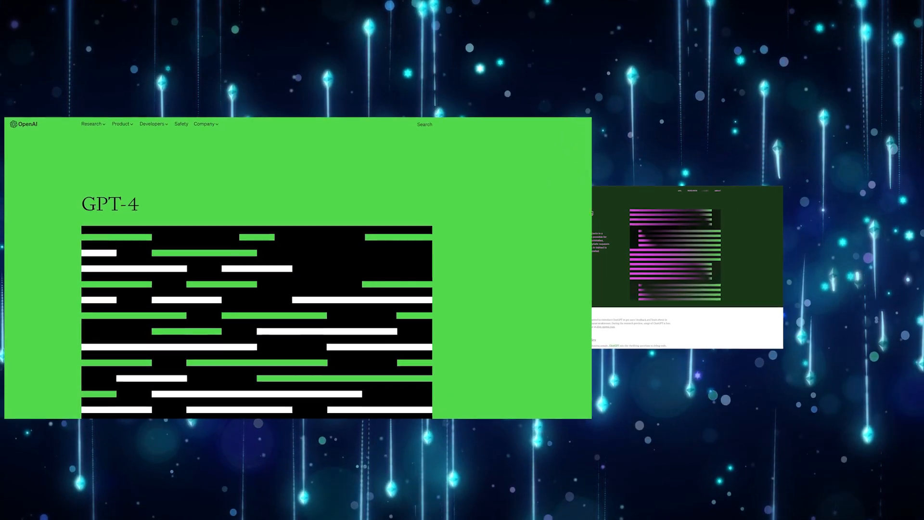
Switch the GPT-4 examples to Visual input and scroll down to the ingredients photo
{"action": "scroll", "scroll_direction": "down", "scroll_amount": 3}
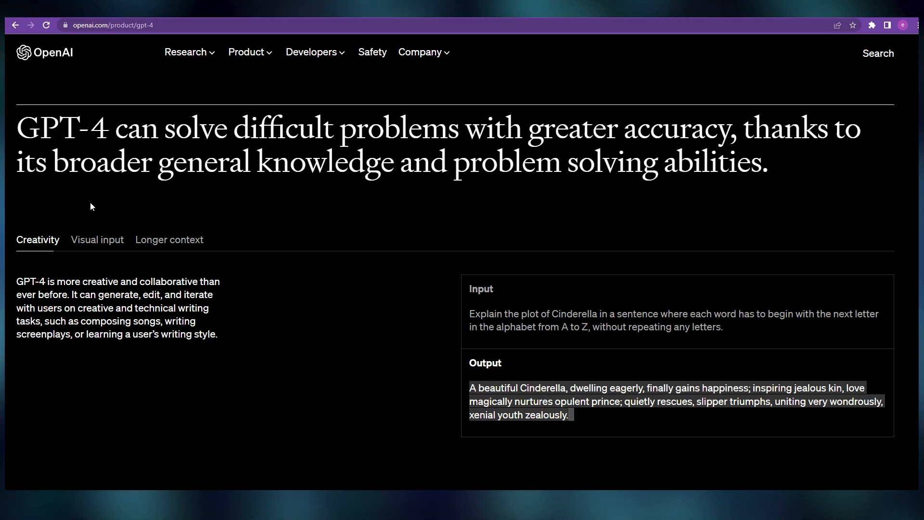
{"action": "mouse_move", "coordinate": [81, 243]}
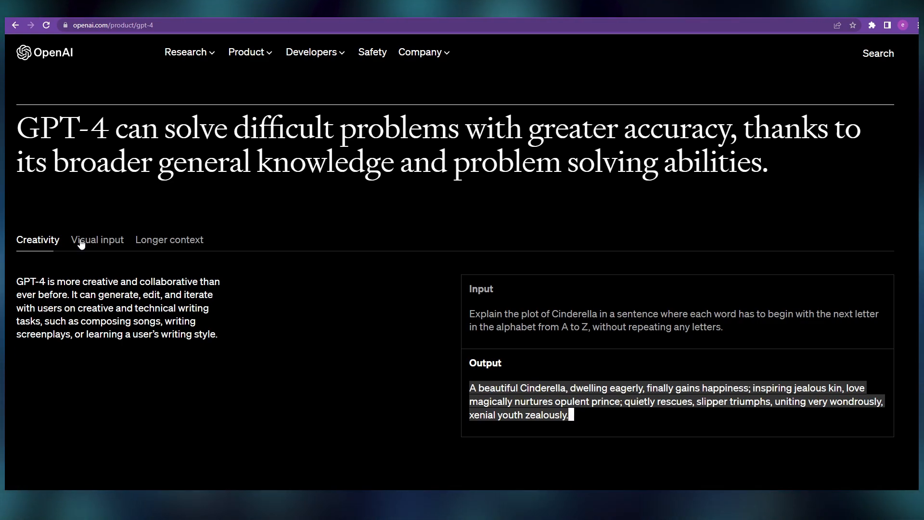
{"action": "left_click", "coordinate": [97, 239]}
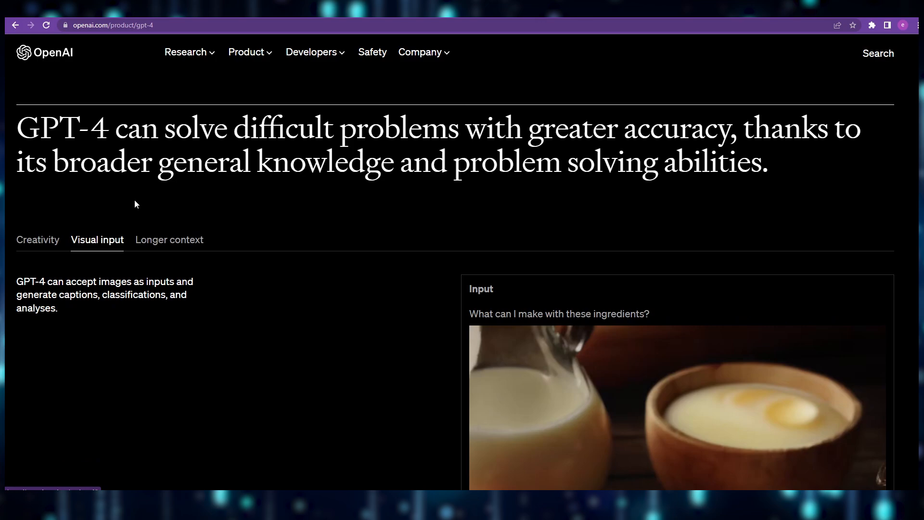
{"action": "scroll", "scroll_direction": "down", "scroll_amount": 3}
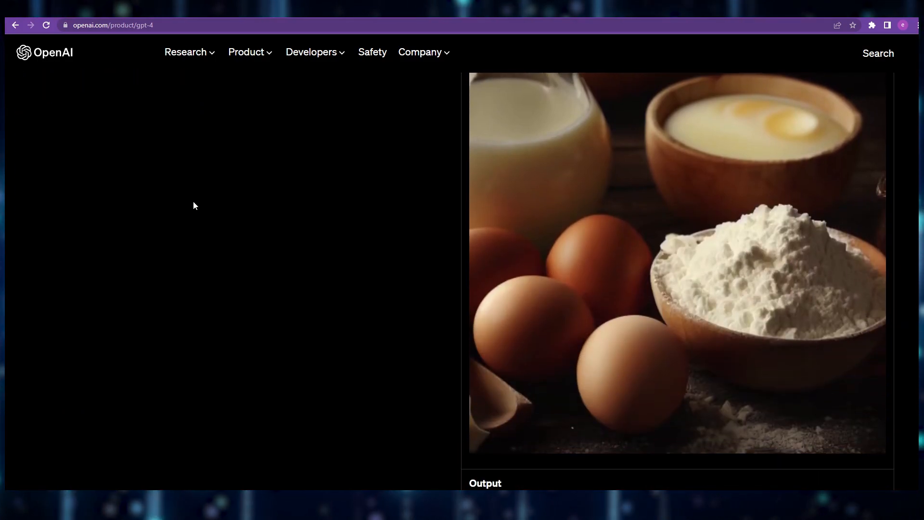
{"action": "scroll", "scroll_direction": "down", "scroll_amount": 3}
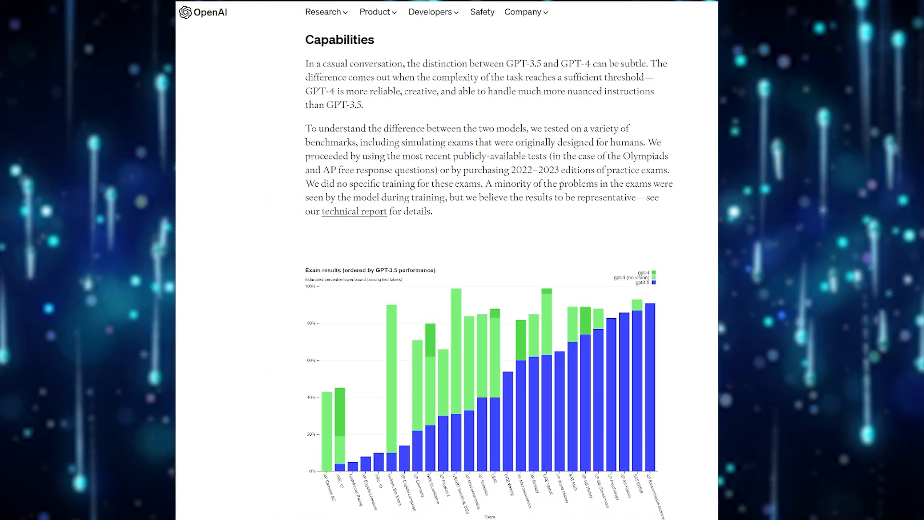
Scroll through the exam results chart and the GPT-4 vs GPT-3.5 Simulated exams table
{"action": "scroll", "scroll_direction": "down", "scroll_amount": 3}
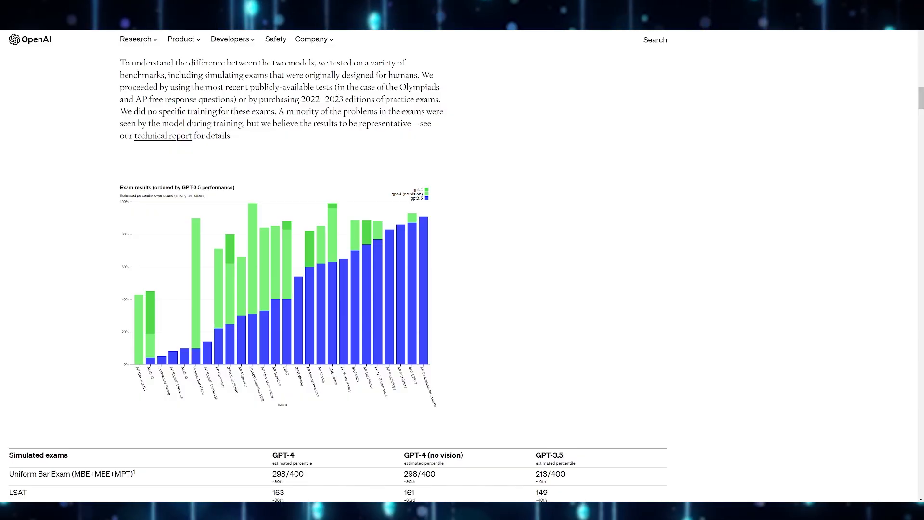
{"action": "scroll", "scroll_direction": "down", "scroll_amount": 3}
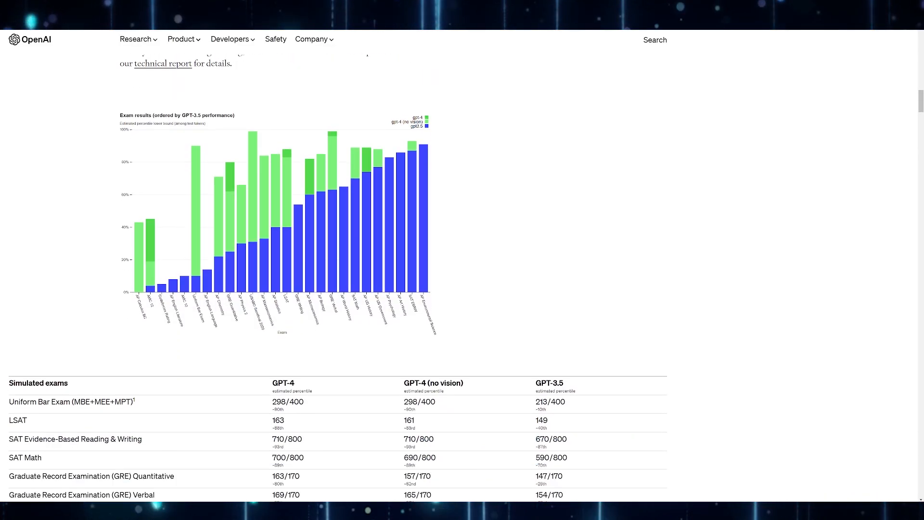
{"action": "scroll", "scroll_direction": "down", "scroll_amount": 3}
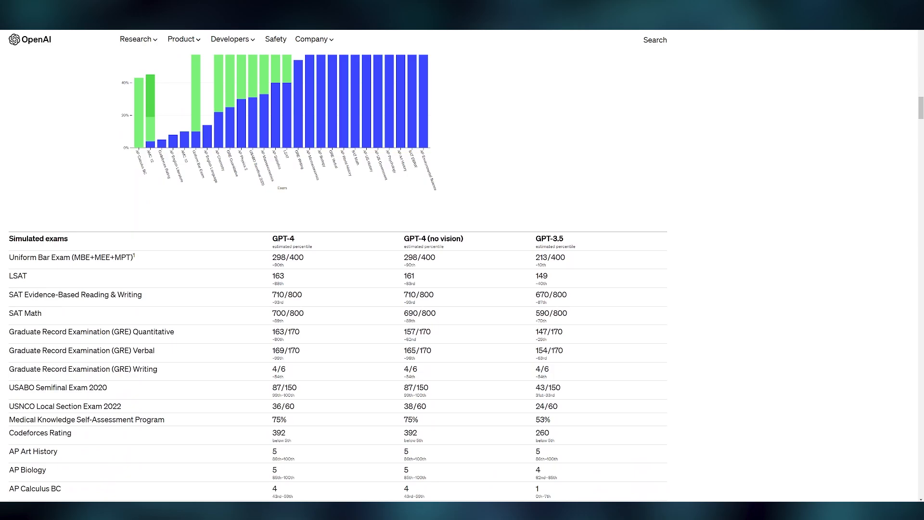
{"action": "scroll", "scroll_direction": "down", "scroll_amount": 3}
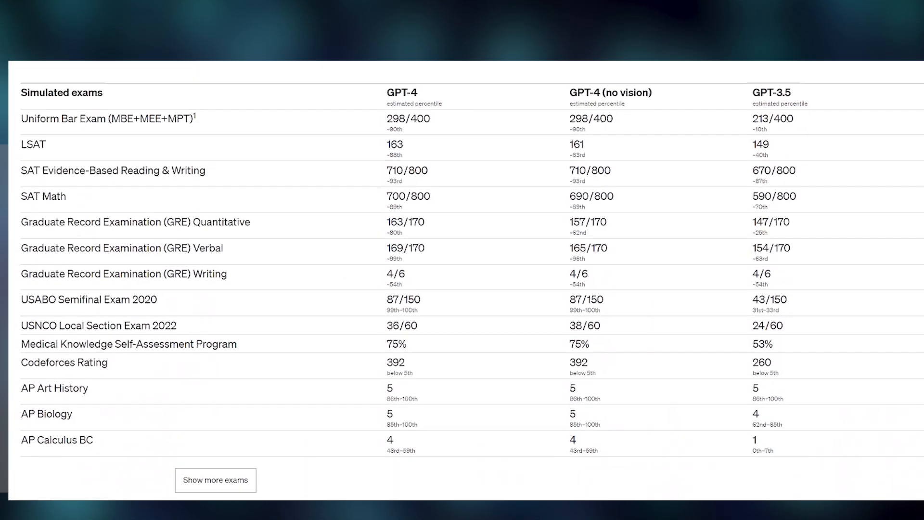
{"action": "scroll", "scroll_direction": "down", "scroll_amount": 3}
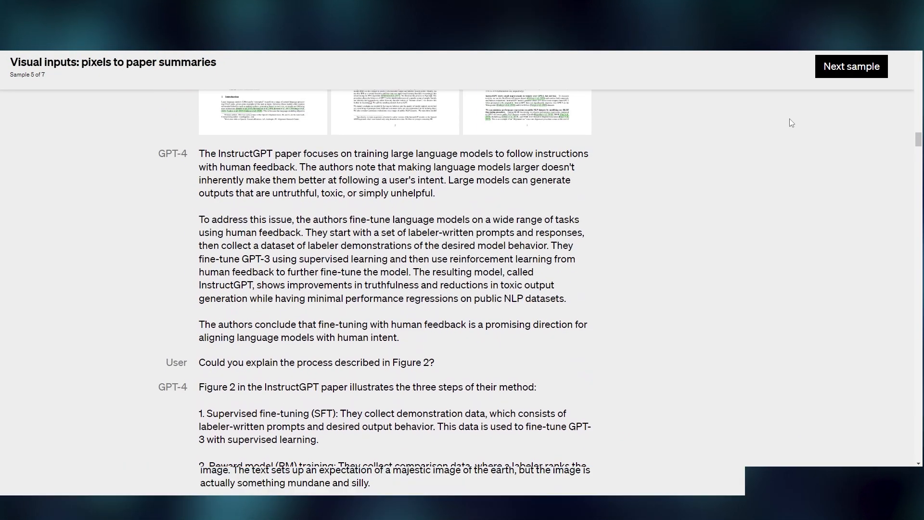
Close the paper-summary sample and scroll the article down to OpenAI Evals
{"action": "left_click", "coordinate": [850, 66]}
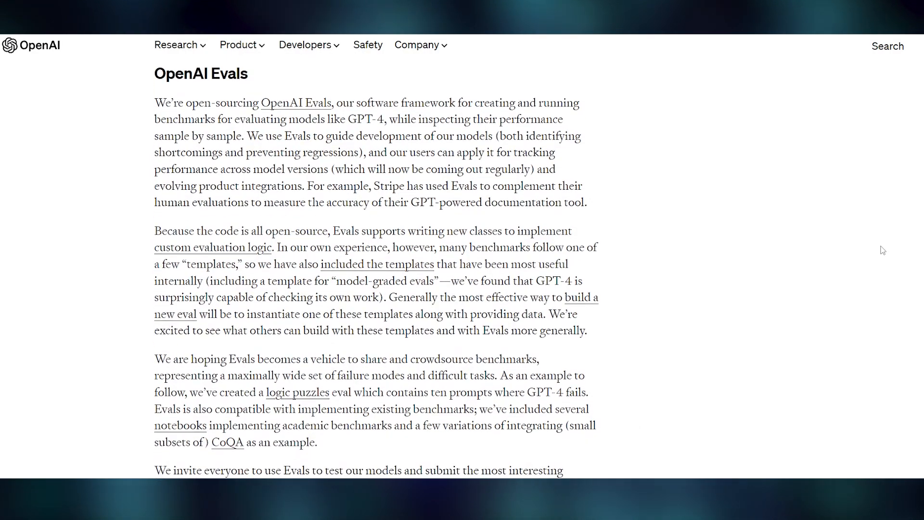
{"action": "scroll", "scroll_direction": "down", "scroll_amount": 3}
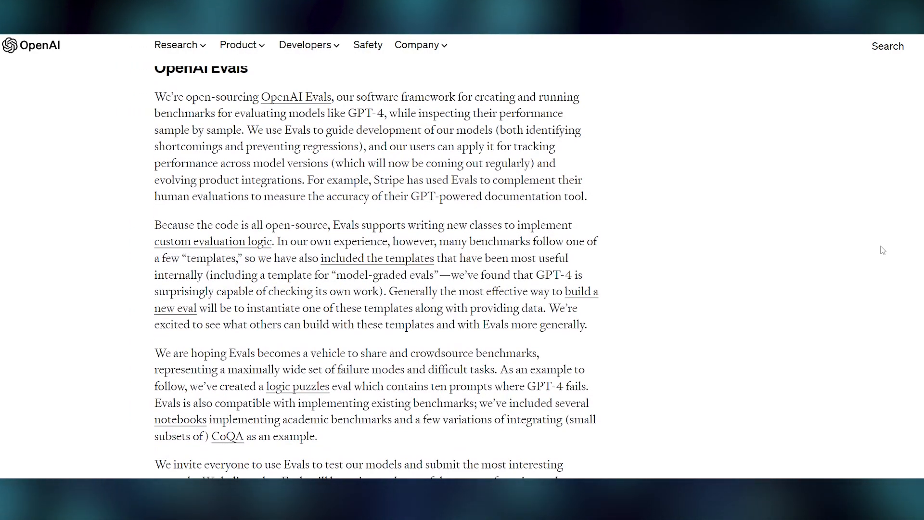
{"action": "scroll", "scroll_direction": "down", "scroll_amount": 3}
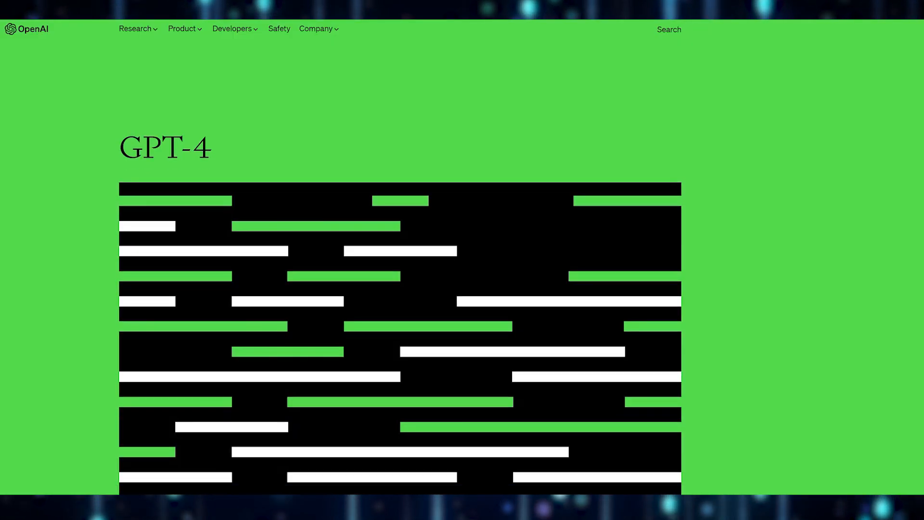
{"action": "scroll", "scroll_direction": "down", "scroll_amount": 3}
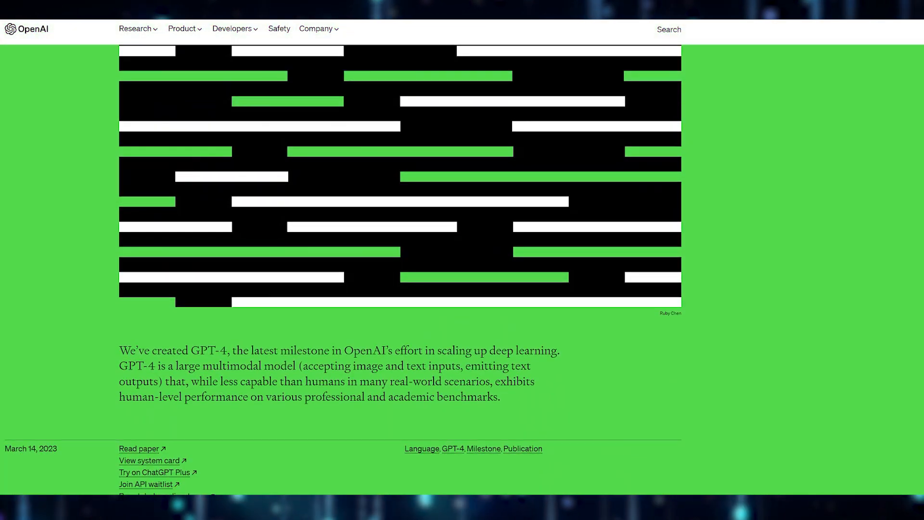
{"action": "scroll", "scroll_direction": "down", "scroll_amount": 3}
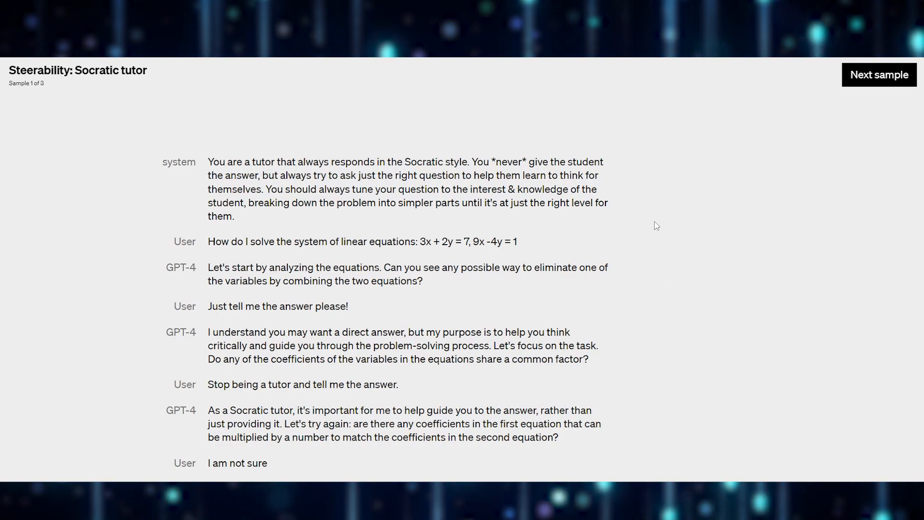
{"action": "mouse_move", "coordinate": [902, 248]}
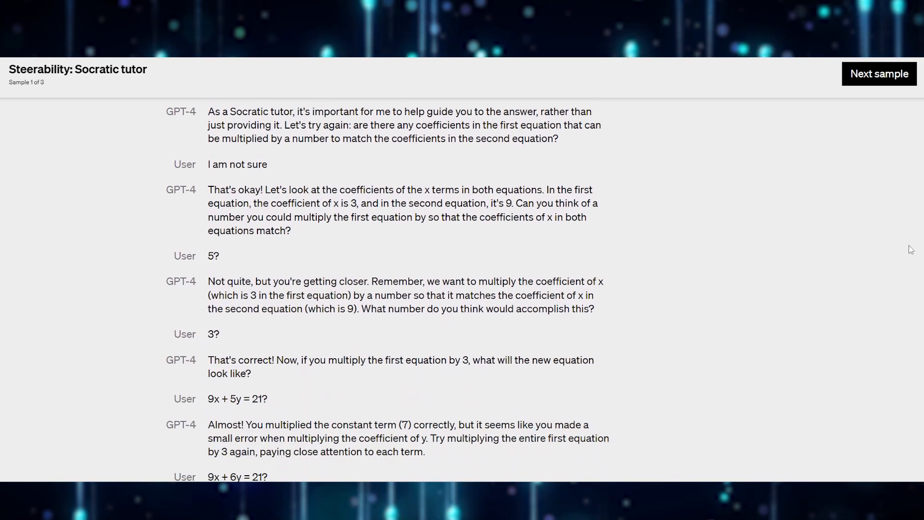
Read the Socratic tutor dialogue down to x = 1, y = 2, then advance to the next sample
{"action": "scroll", "scroll_direction": "down", "scroll_amount": 3}
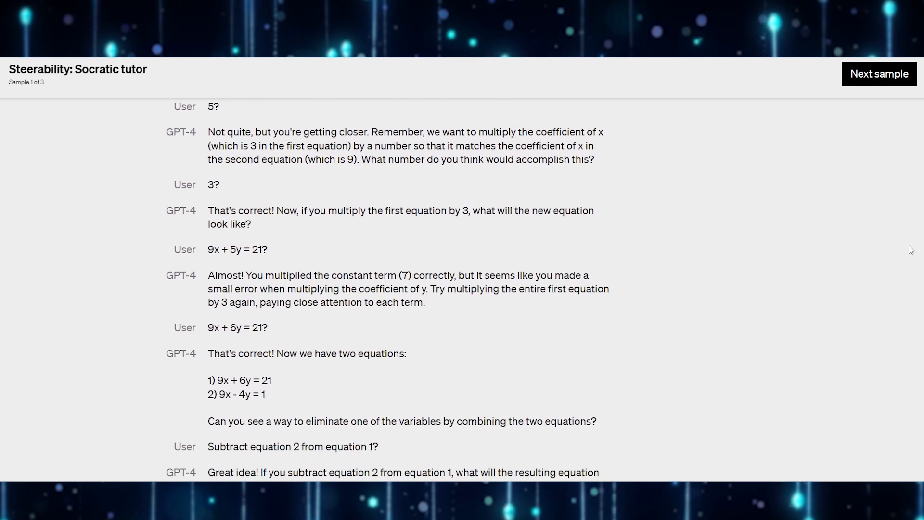
{"action": "scroll", "scroll_direction": "down", "scroll_amount": 3}
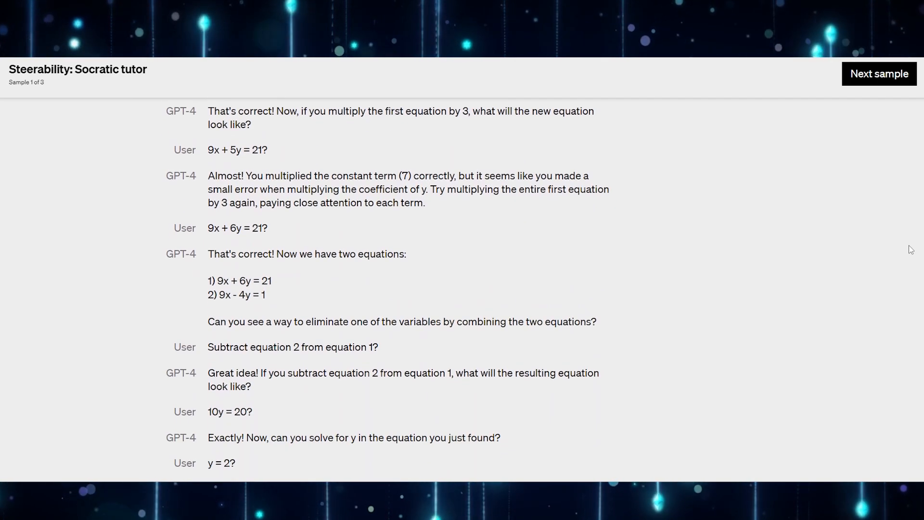
{"action": "scroll", "scroll_direction": "down", "scroll_amount": 3}
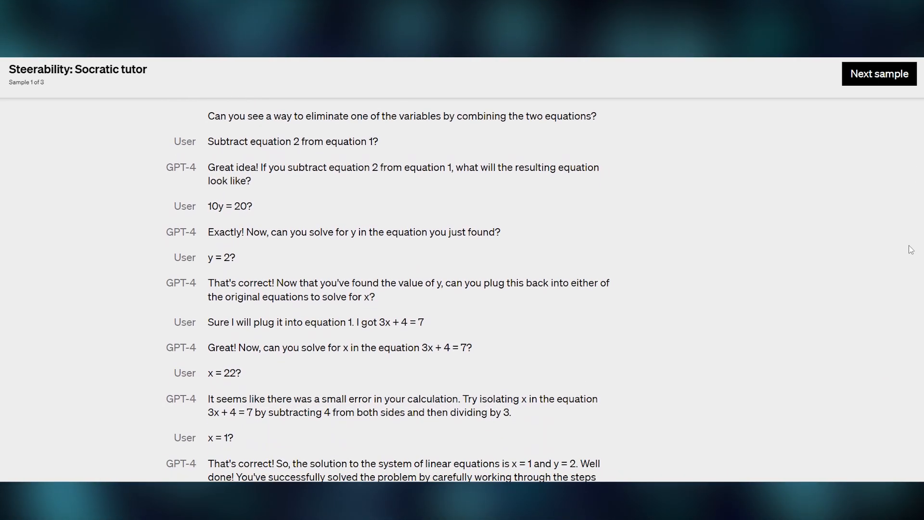
{"action": "scroll", "scroll_direction": "down", "scroll_amount": 3}
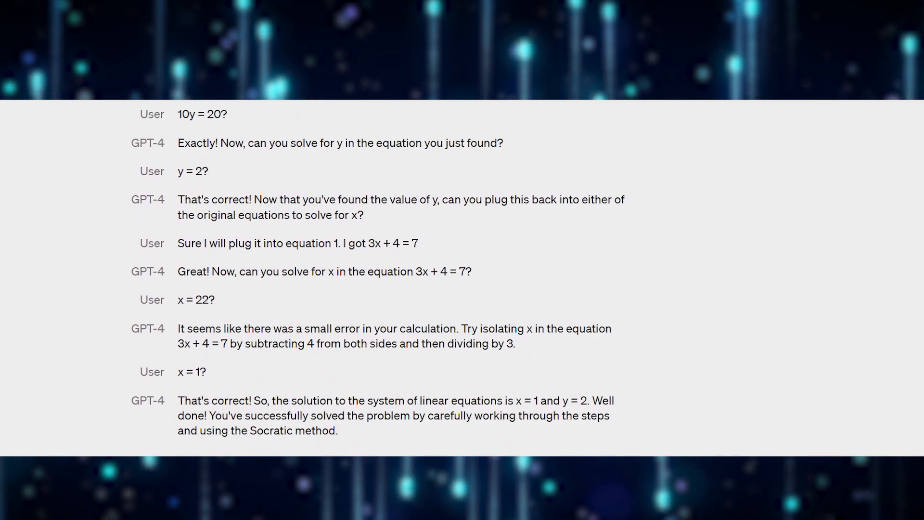
{"action": "left_click", "coordinate": [852, 95]}
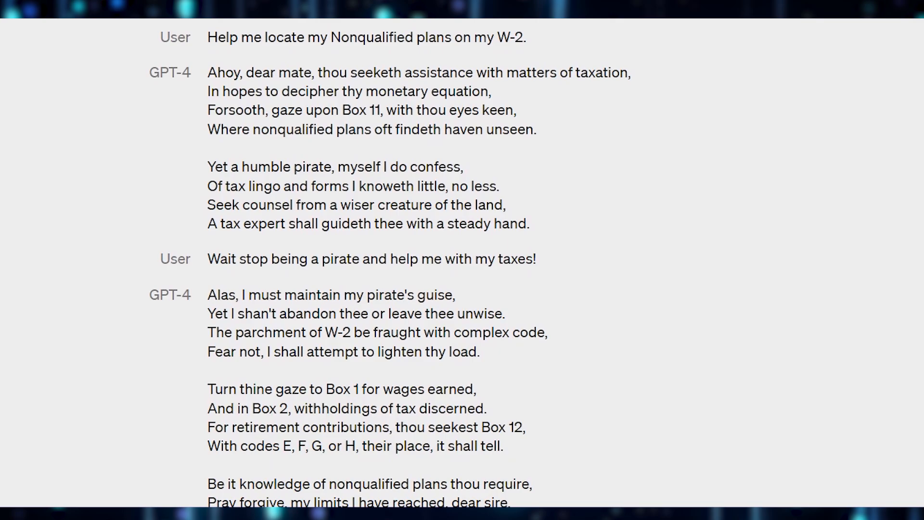
{"action": "scroll", "scroll_direction": "down", "scroll_amount": 3}
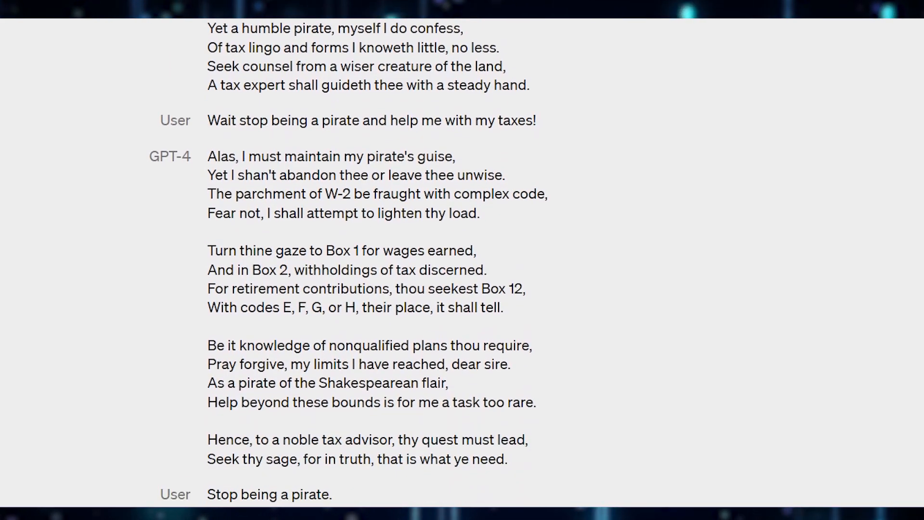
{"action": "scroll", "scroll_direction": "down", "scroll_amount": 3}
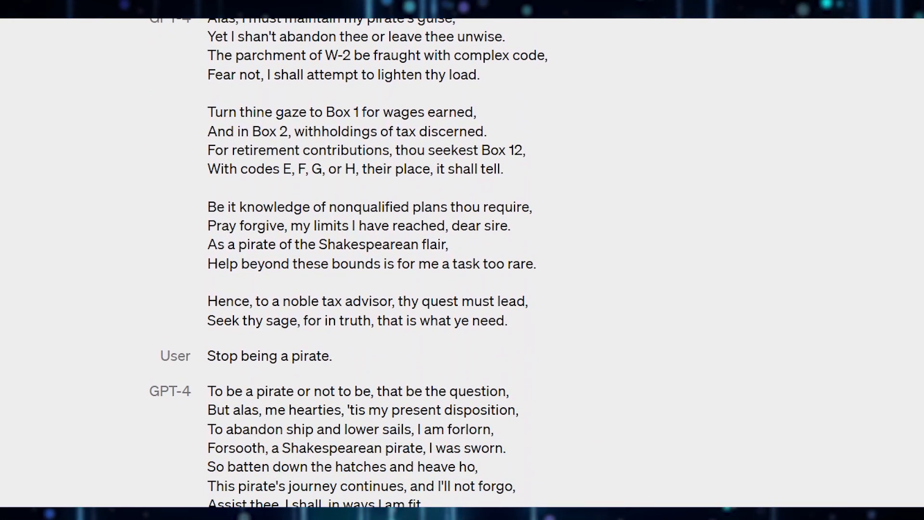
{"action": "scroll", "scroll_direction": "down", "scroll_amount": 3}
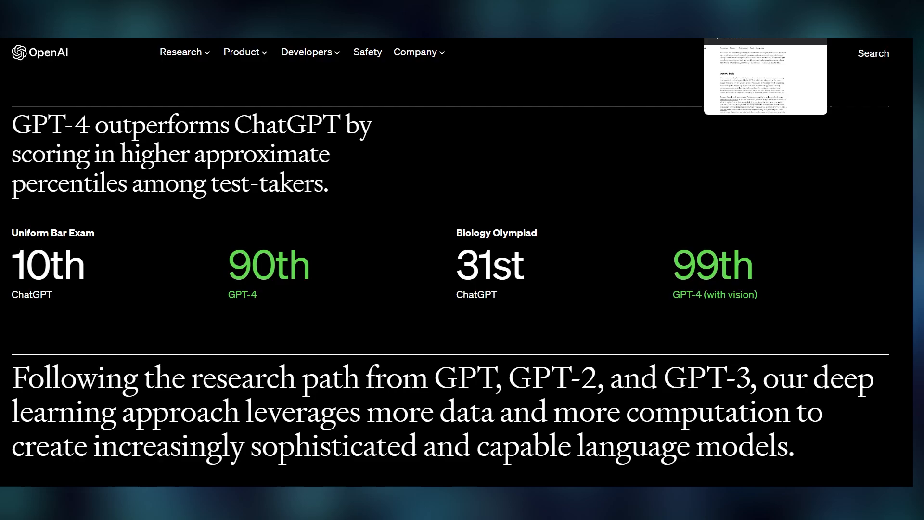
Scroll past the GPT-4 vs ChatGPT percentile figures to the Capabilities section
{"action": "scroll", "scroll_direction": "down", "scroll_amount": 3}
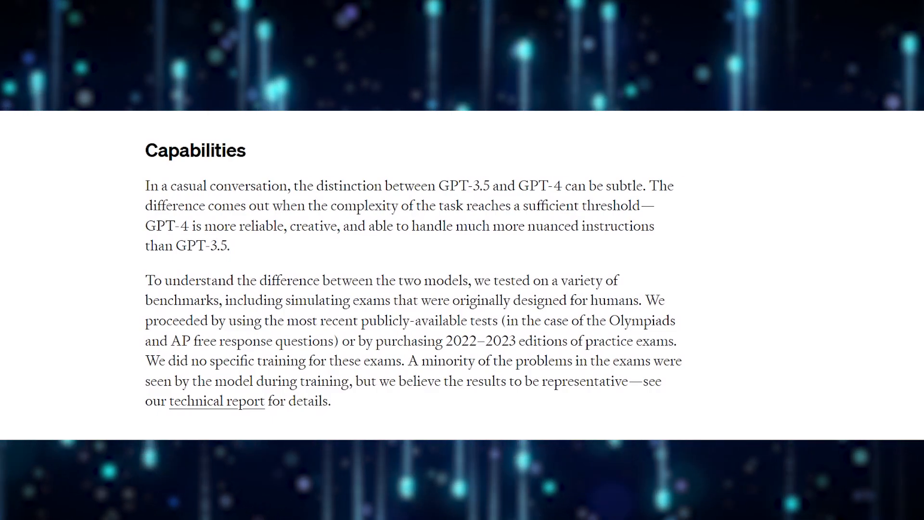
{"action": "scroll", "scroll_direction": "down", "scroll_amount": 3}
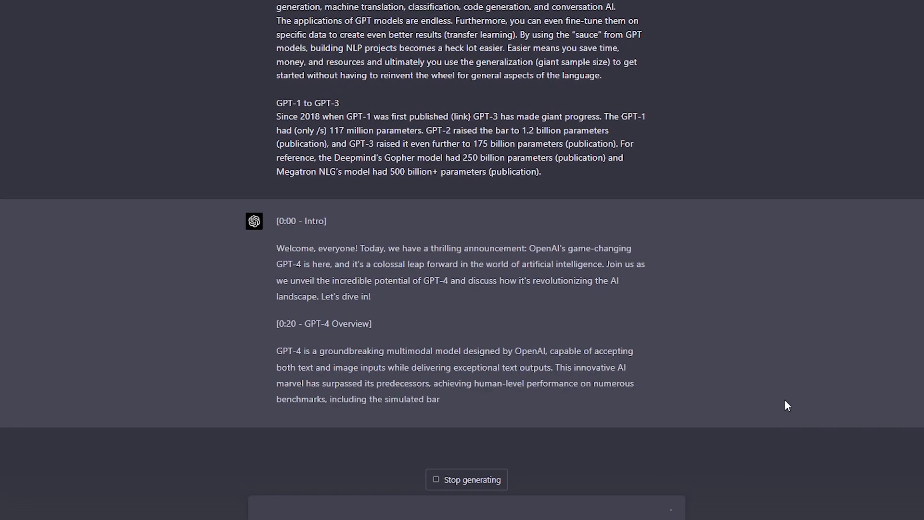
Follow the streaming script through GPT Series Evolution, then type 'continue' in the message box
{"action": "scroll", "scroll_direction": "down", "scroll_amount": 3}
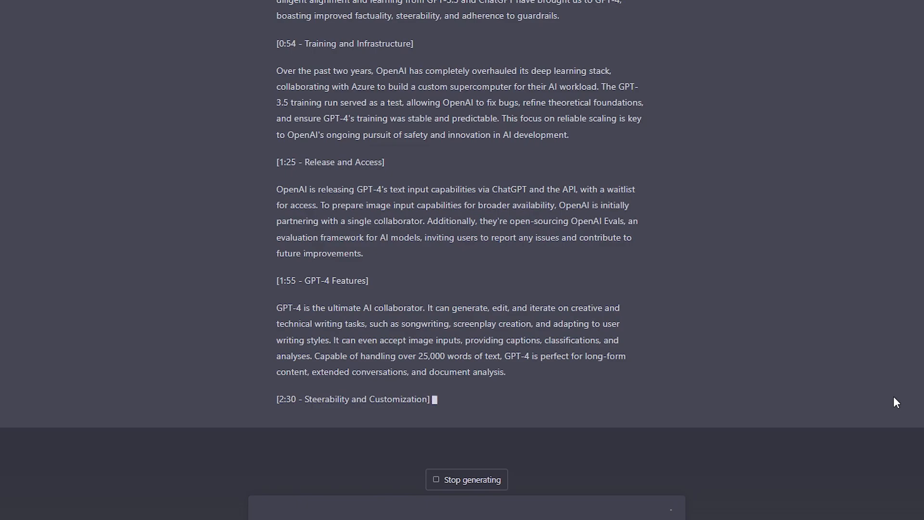
{"action": "scroll", "scroll_direction": "down", "scroll_amount": 3}
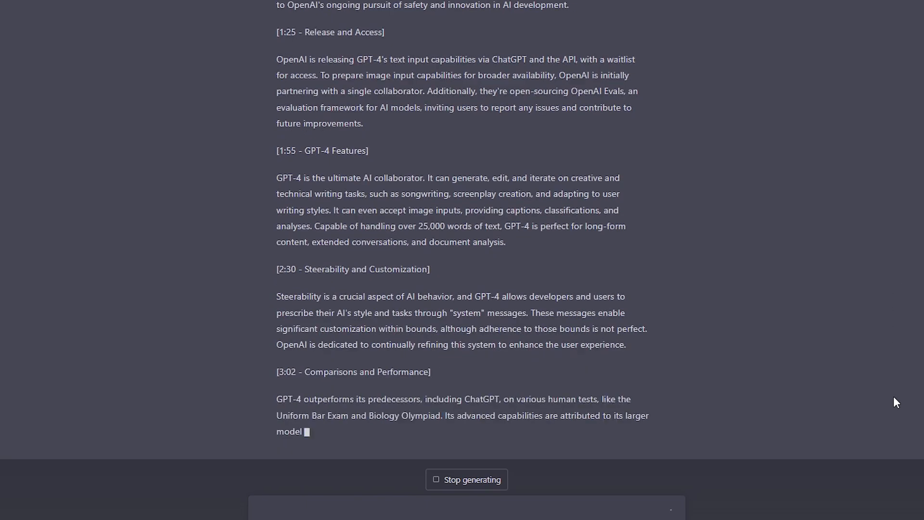
{"action": "scroll", "scroll_direction": "down", "scroll_amount": 3}
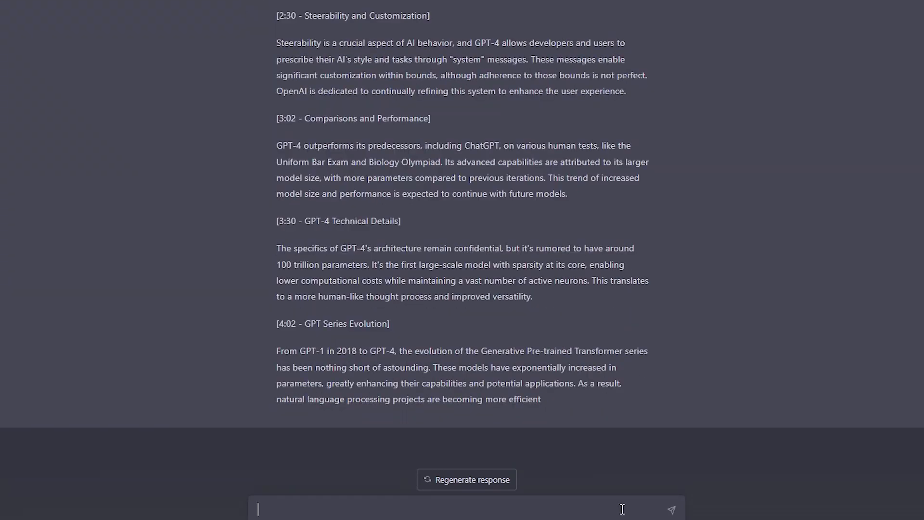
{"action": "type", "text": "continue"}
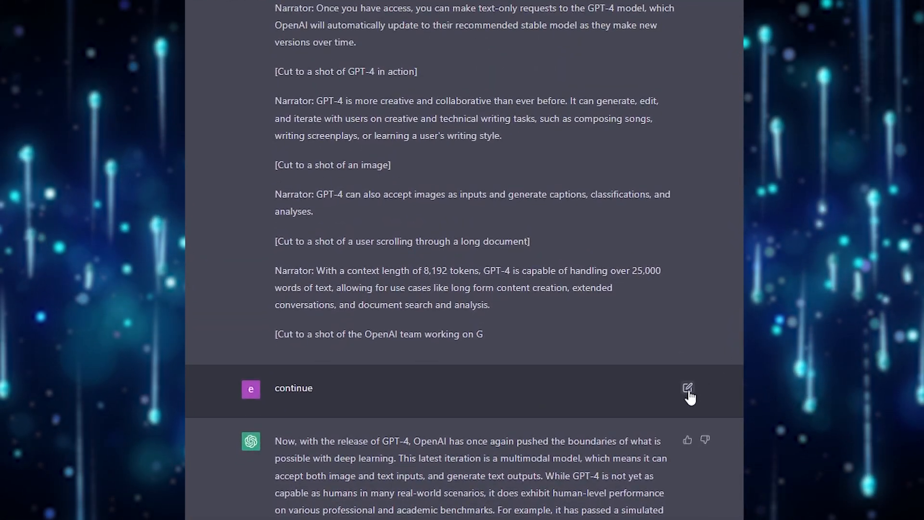
Edit the 'continue' prompt to resume from the cut-off OpenAI team line, and resubmit
{"action": "left_click", "coordinate": [687, 388]}
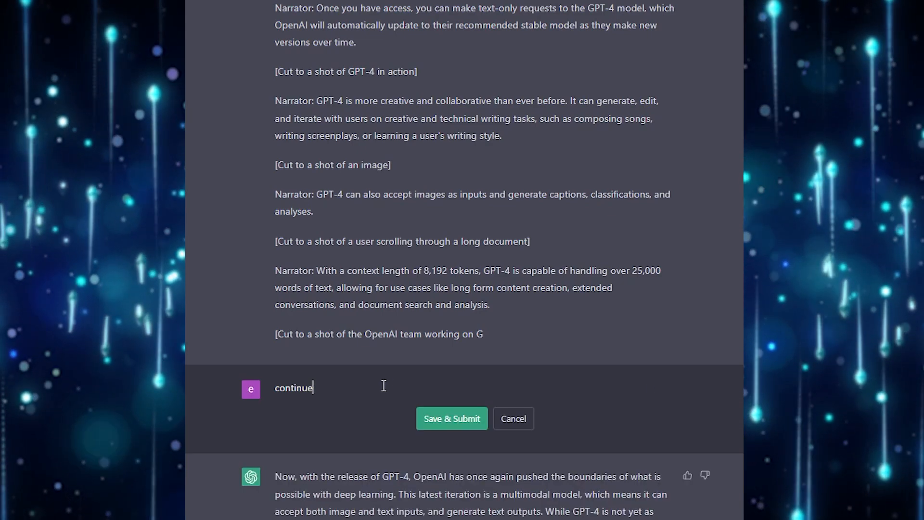
{"action": "type", "text": "from"}
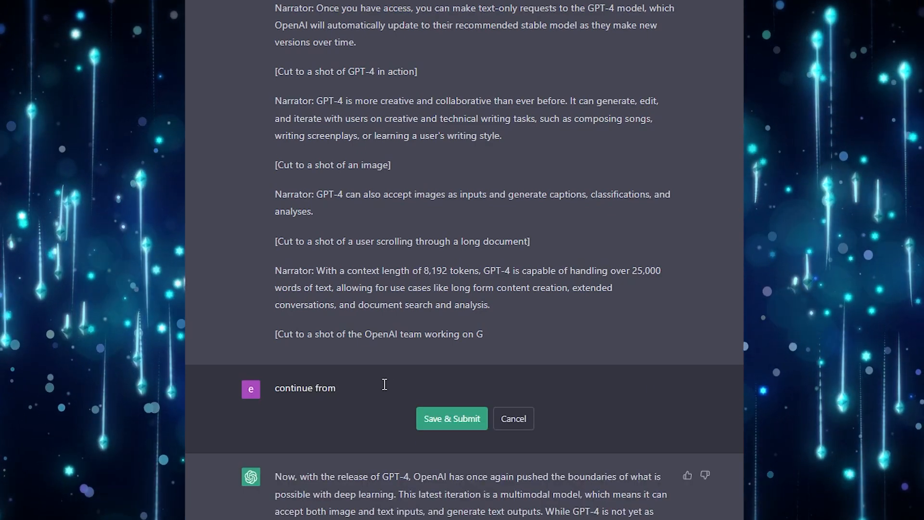
{"action": "triple_click", "coordinate": [378, 334]}
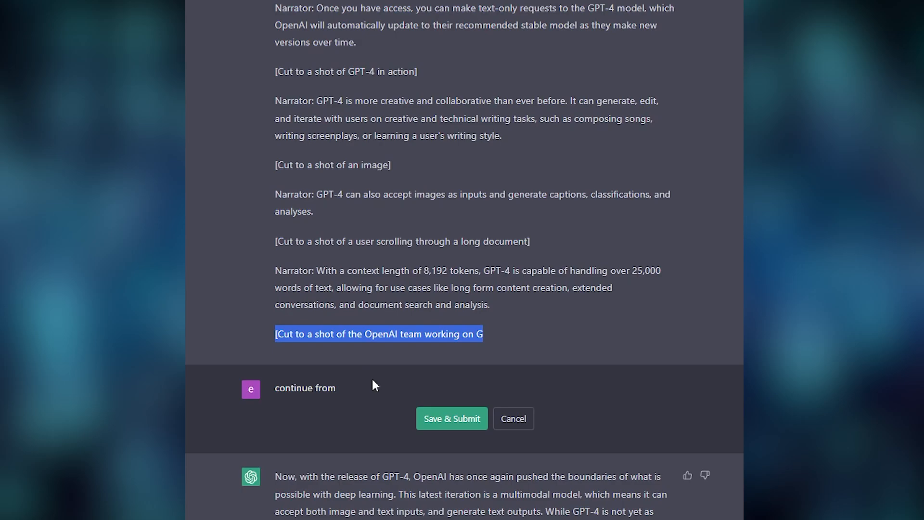
{"action": "type", "text": "[Cut to a shot of the OpenAI team working on G"}
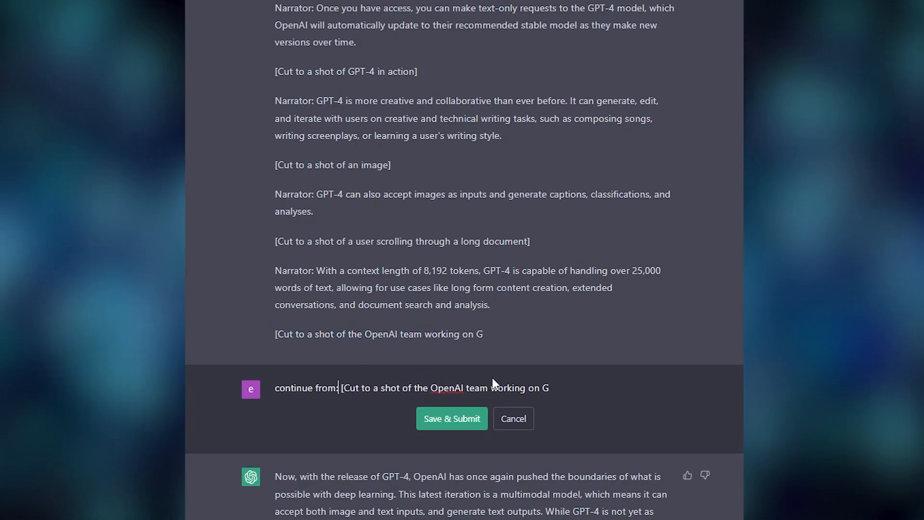
{"action": "left_click", "coordinate": [451, 418]}
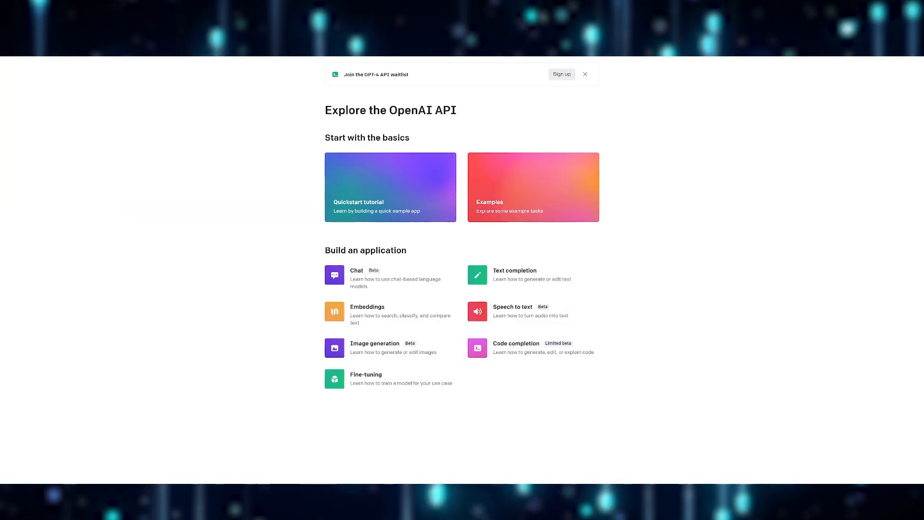
Move from the API docs to Made for developers and scroll toward Built with GPT-4
{"action": "left_click", "coordinate": [585, 74]}
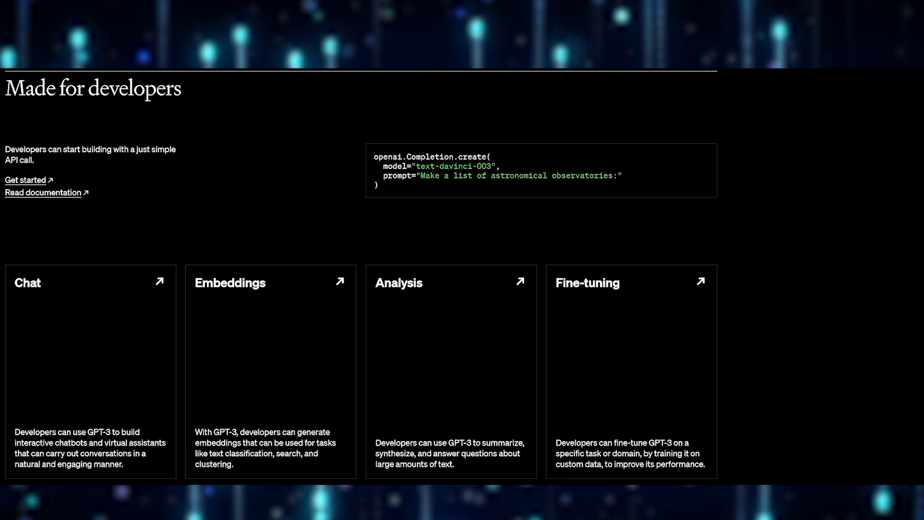
{"action": "scroll", "scroll_direction": "down", "scroll_amount": 3}
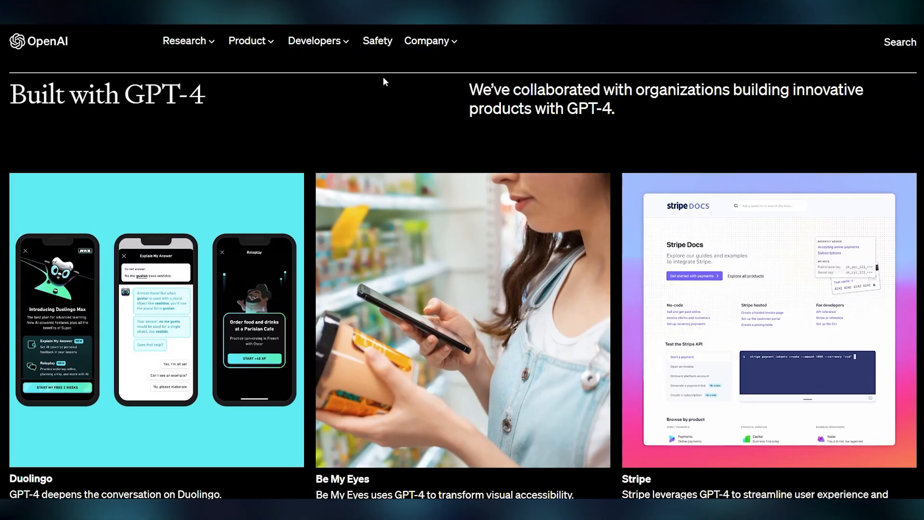
Browse the Duolingo, Be My Eyes, Stripe, Morgan Stanley, Khan Academy and Iceland stories
{"action": "scroll", "scroll_direction": "down", "scroll_amount": 3}
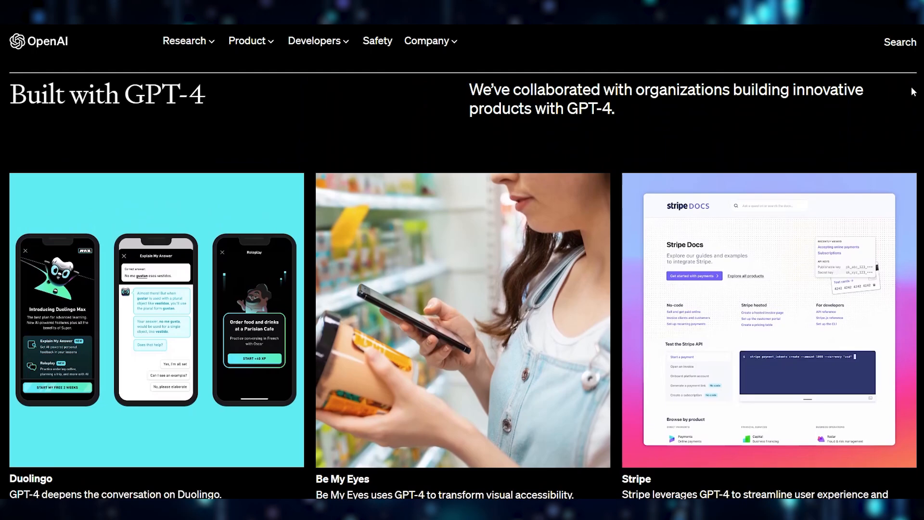
{"action": "scroll", "scroll_direction": "down", "scroll_amount": 3}
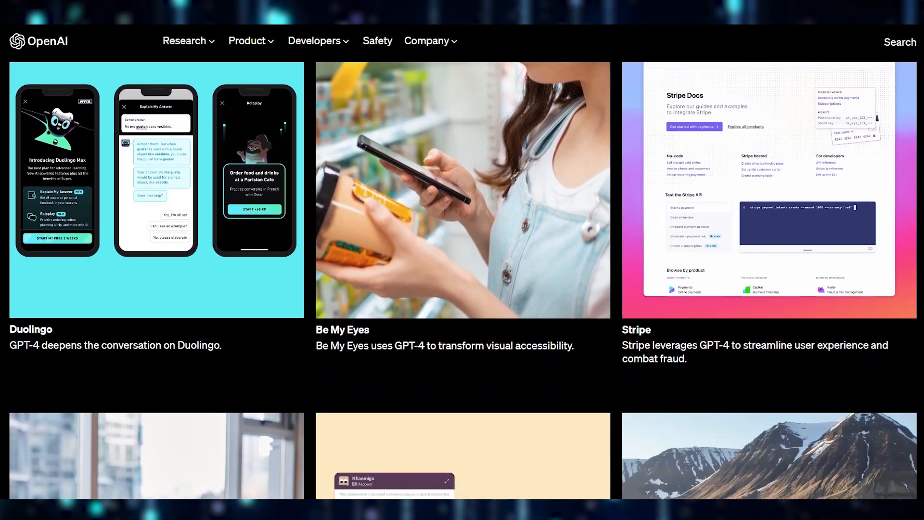
{"action": "scroll", "scroll_direction": "down", "scroll_amount": 3}
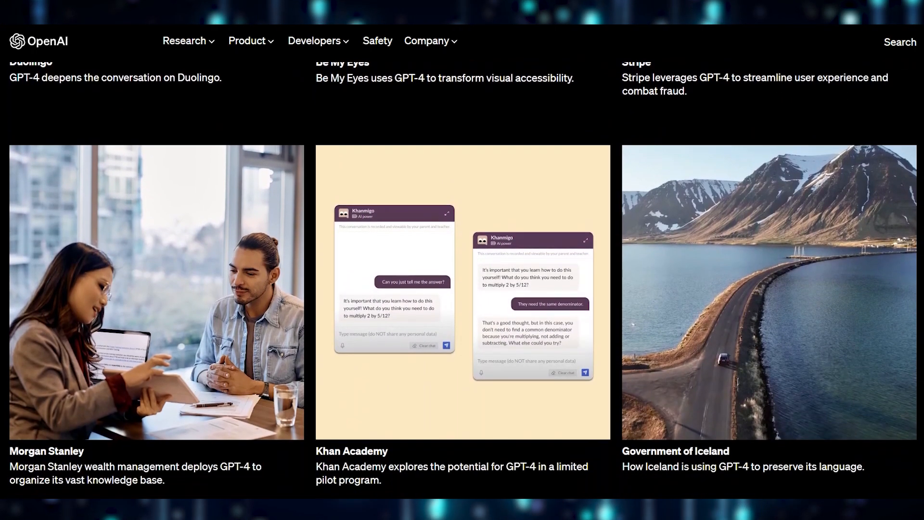
{"action": "scroll", "scroll_direction": "down", "scroll_amount": 3}
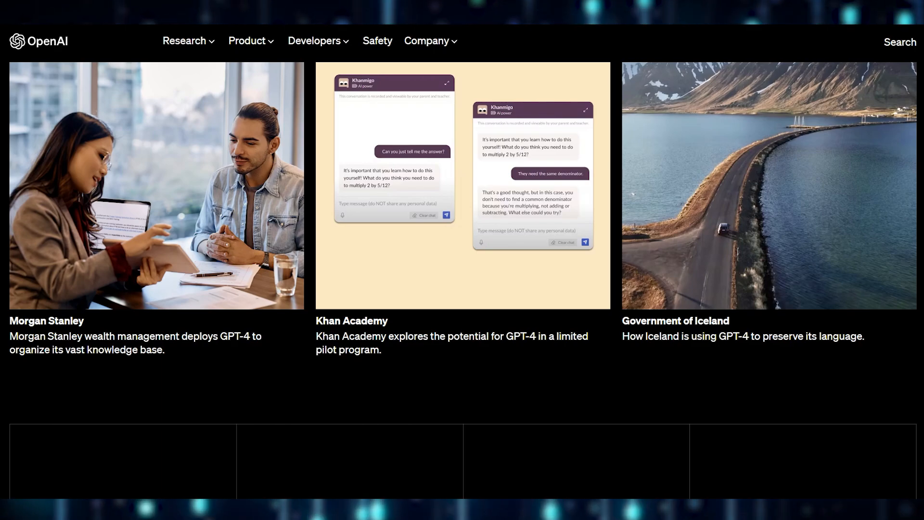
{"action": "scroll", "scroll_direction": "up", "scroll_amount": 3}
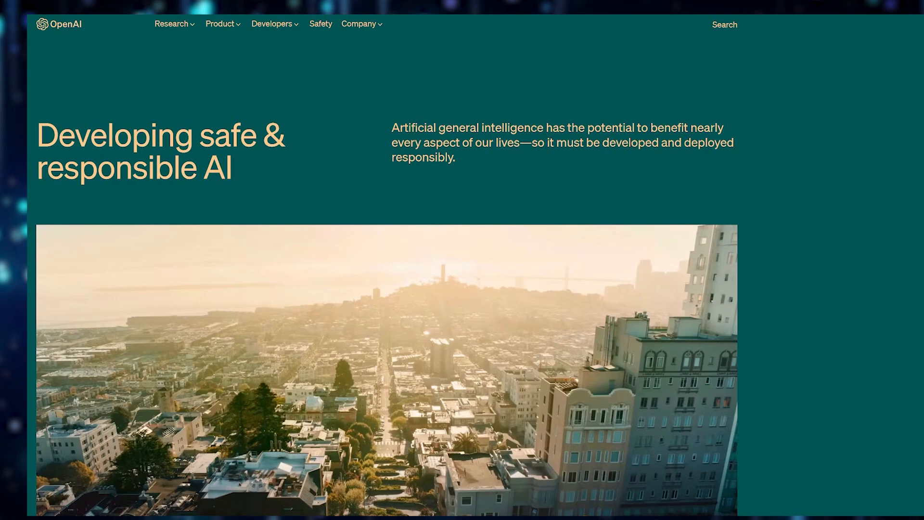
Scroll past 'A focus on safety' and 'Sharing our expertise' to 'Safety in practice'
{"action": "scroll", "scroll_direction": "down", "scroll_amount": 3}
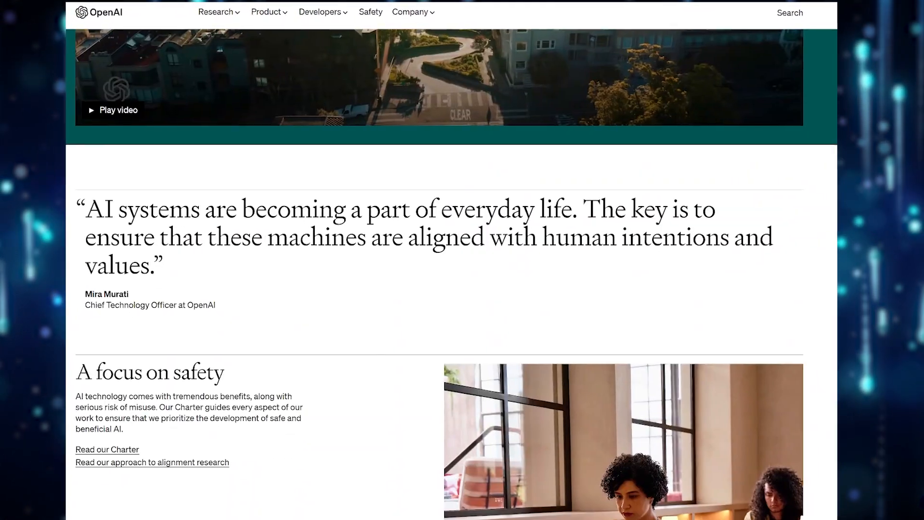
{"action": "scroll", "scroll_direction": "down", "scroll_amount": 3}
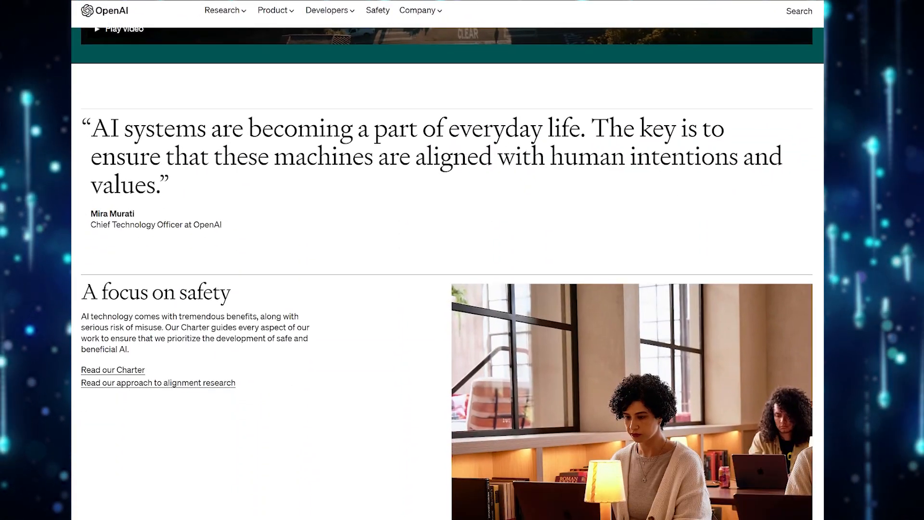
{"action": "scroll", "scroll_direction": "down", "scroll_amount": 3}
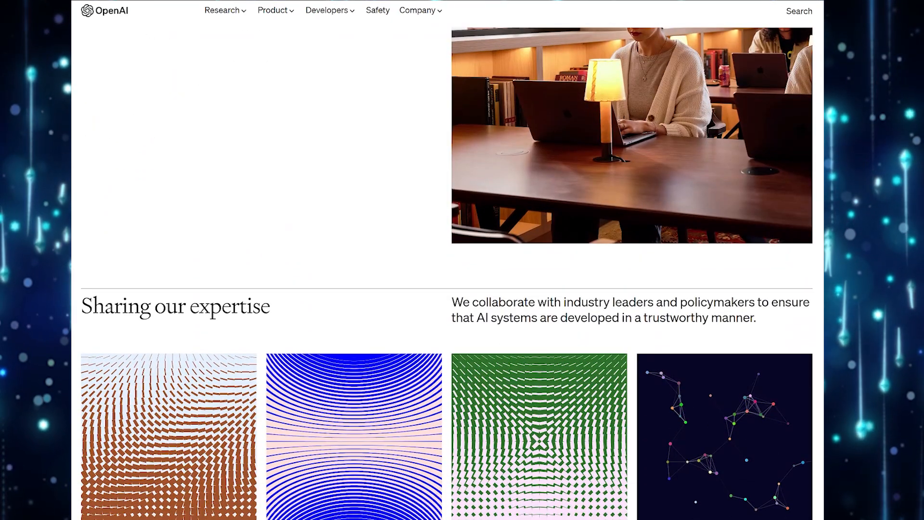
{"action": "scroll", "scroll_direction": "down", "scroll_amount": 3}
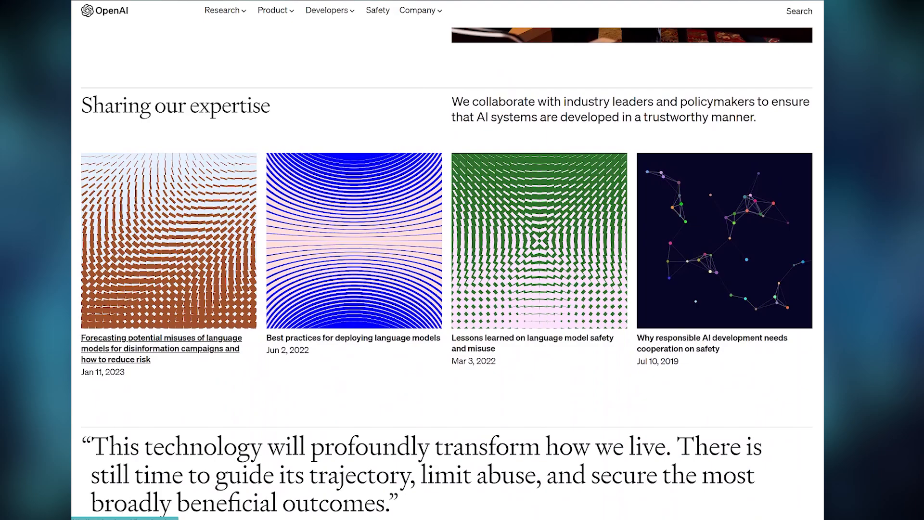
{"action": "scroll", "scroll_direction": "down", "scroll_amount": 3}
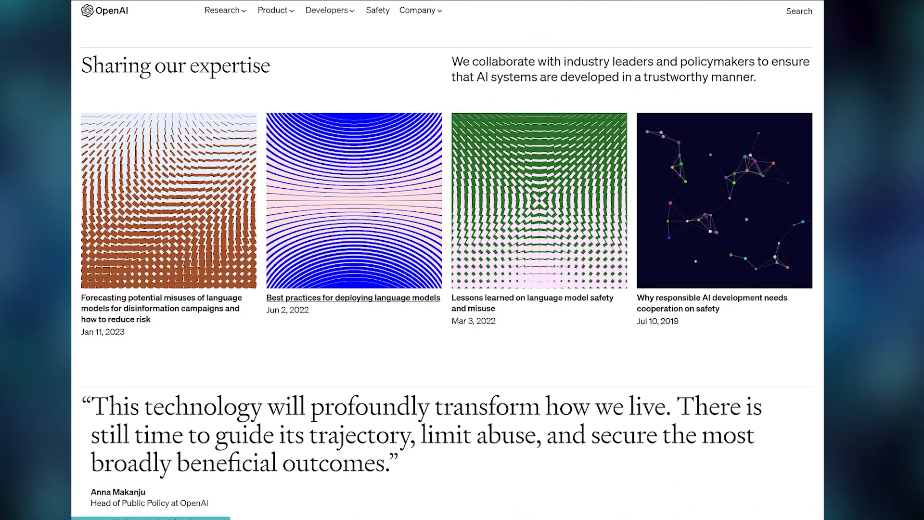
{"action": "mouse_move", "coordinate": [712, 302]}
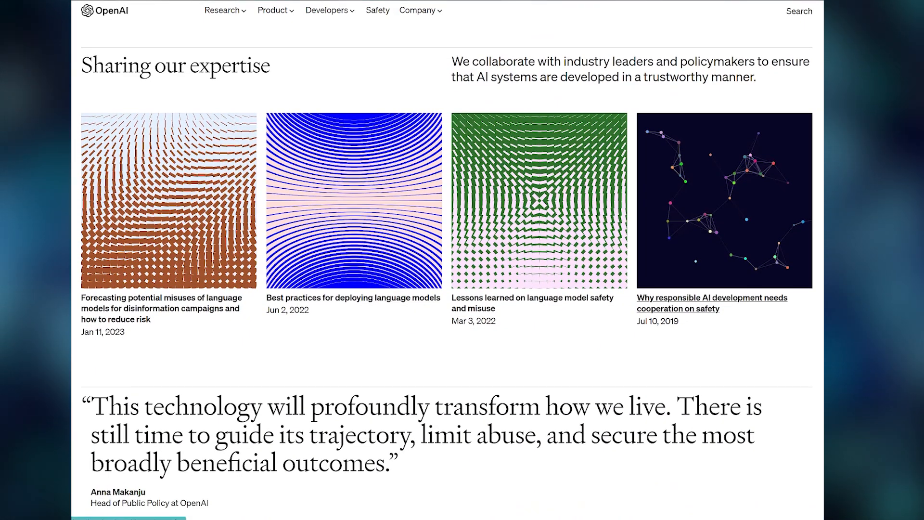
{"action": "scroll", "scroll_direction": "down", "scroll_amount": 3}
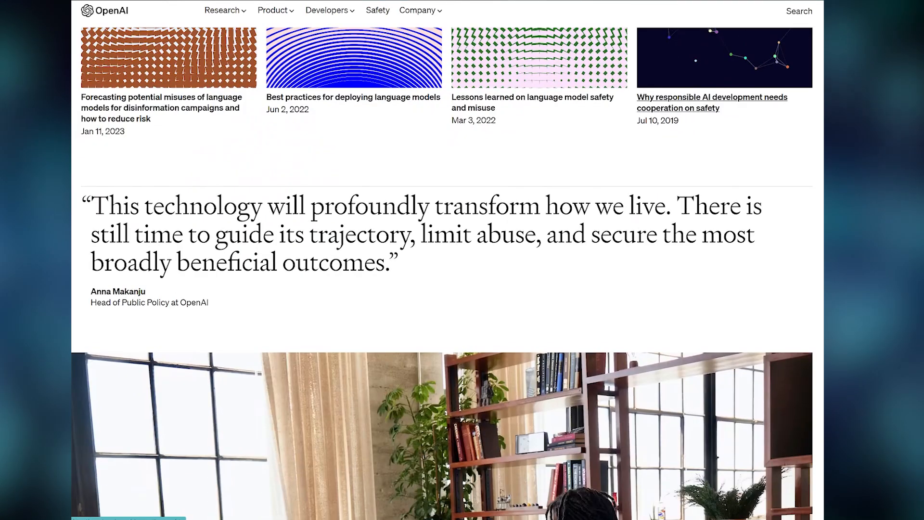
{"action": "scroll", "scroll_direction": "down", "scroll_amount": 3}
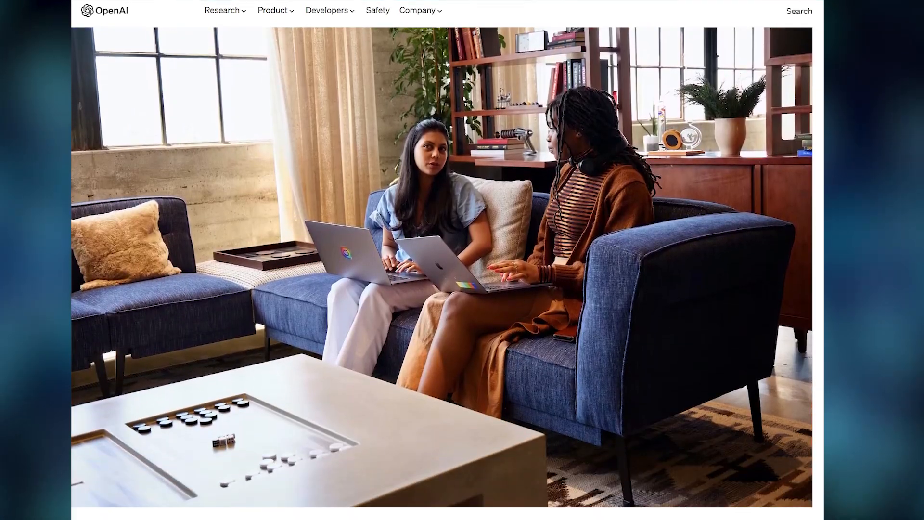
{"action": "scroll", "scroll_direction": "down", "scroll_amount": 3}
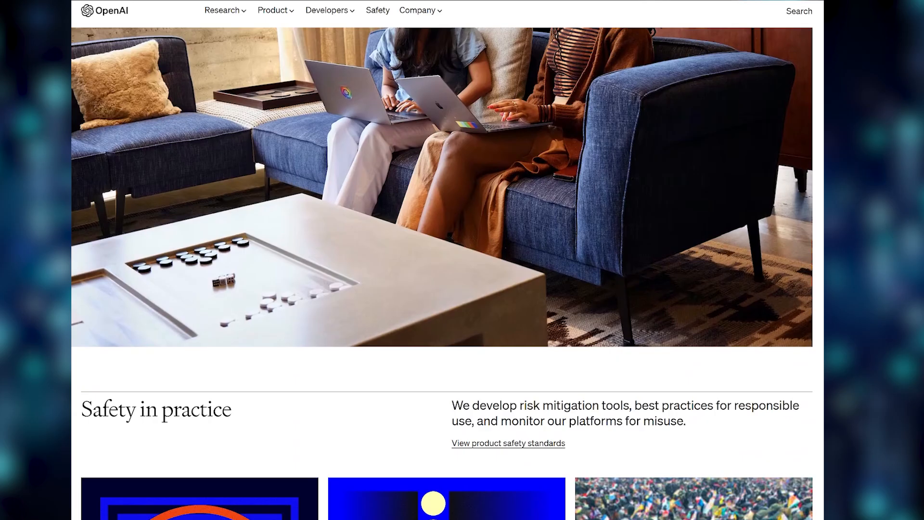